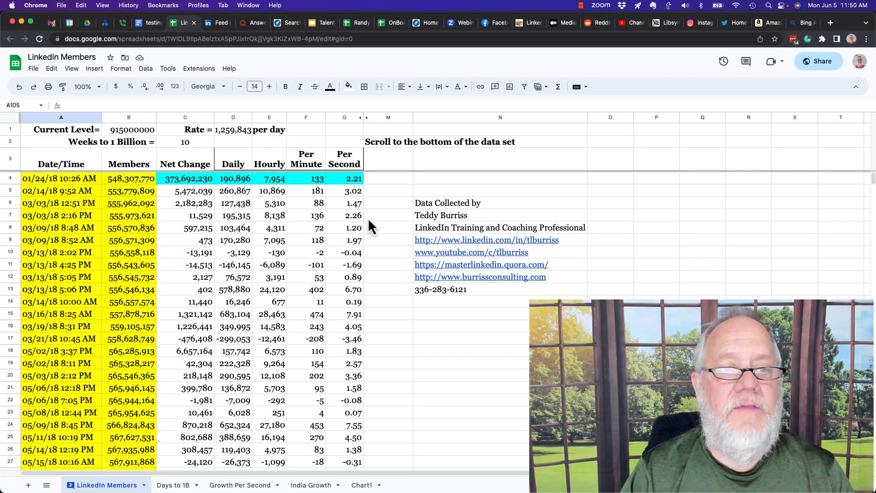
pyautogui.moveTo(145, 277)
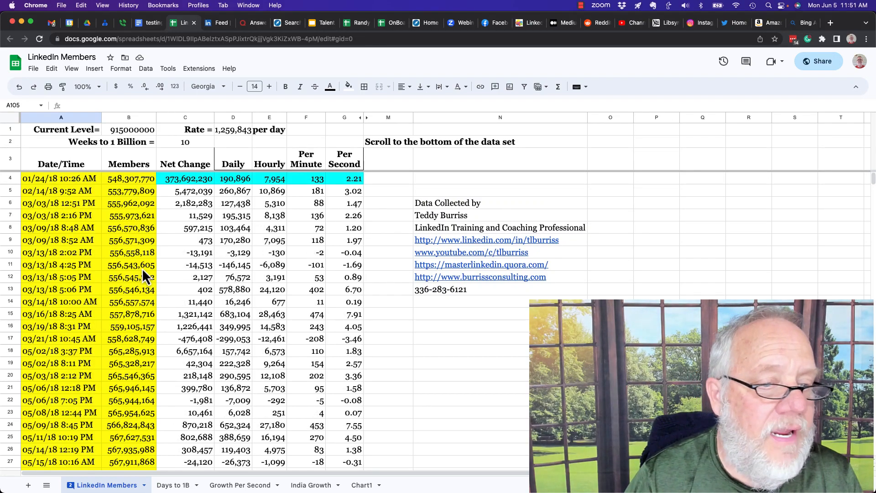
# Scroll the LinkedIn Members sheet, browse its font list, then switch to the 'testing' document.
pyautogui.scroll(-3)
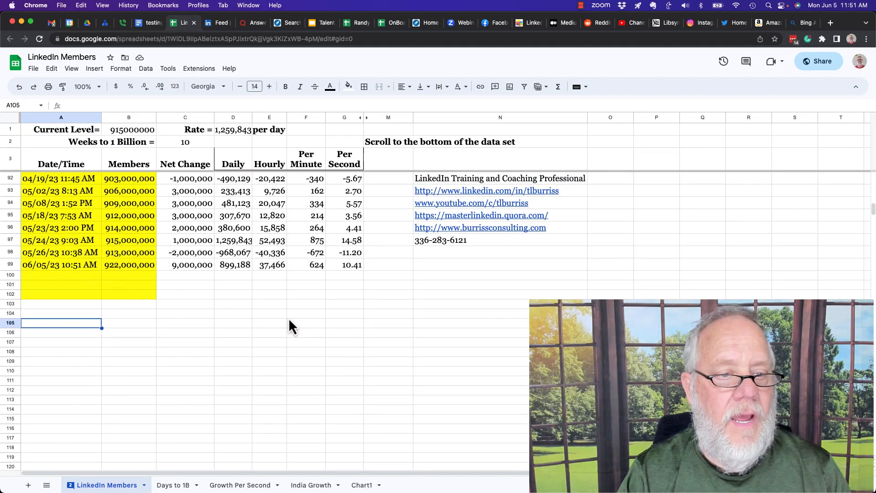
pyautogui.moveTo(232, 182)
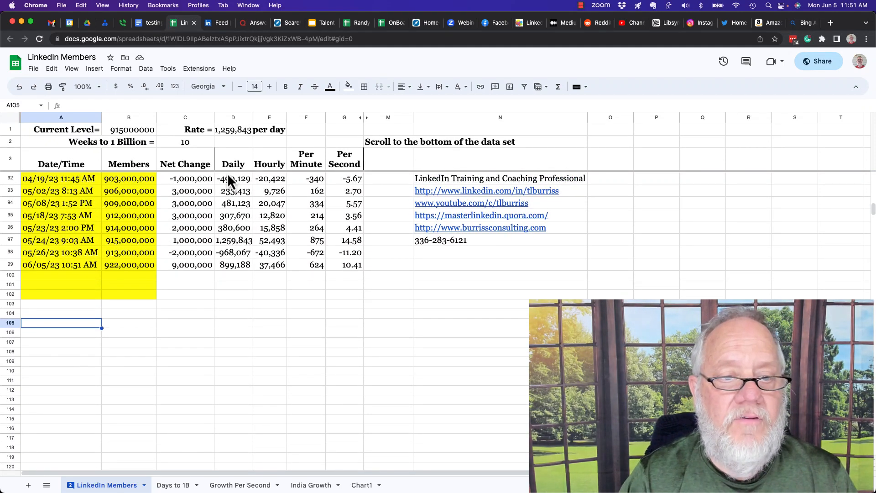
pyautogui.moveTo(208, 86)
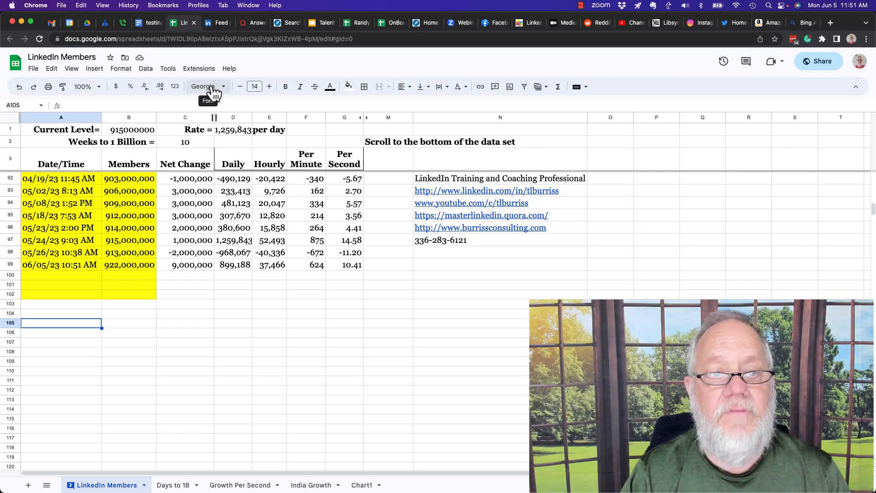
pyautogui.click(203, 87)
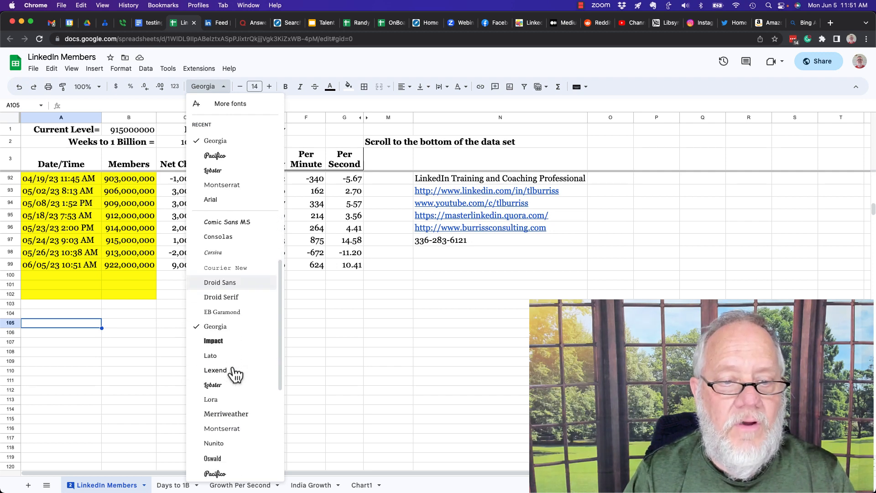
pyautogui.scroll(3)
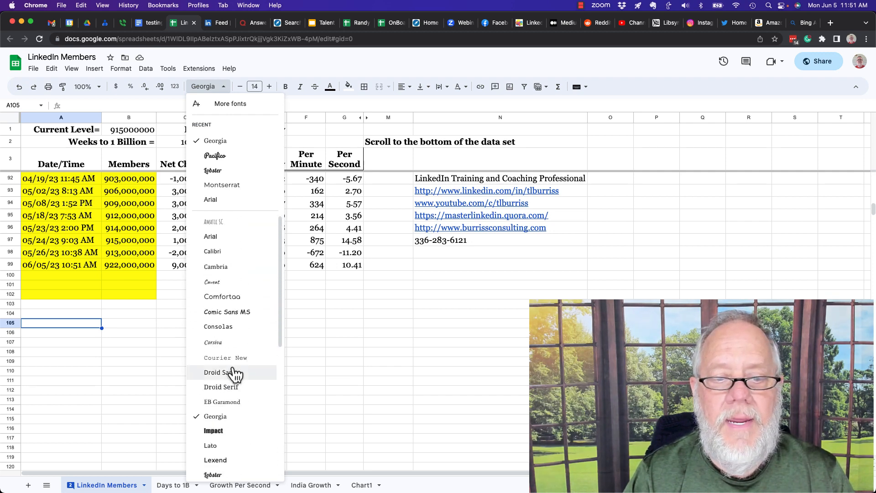
pyautogui.scroll(-3)
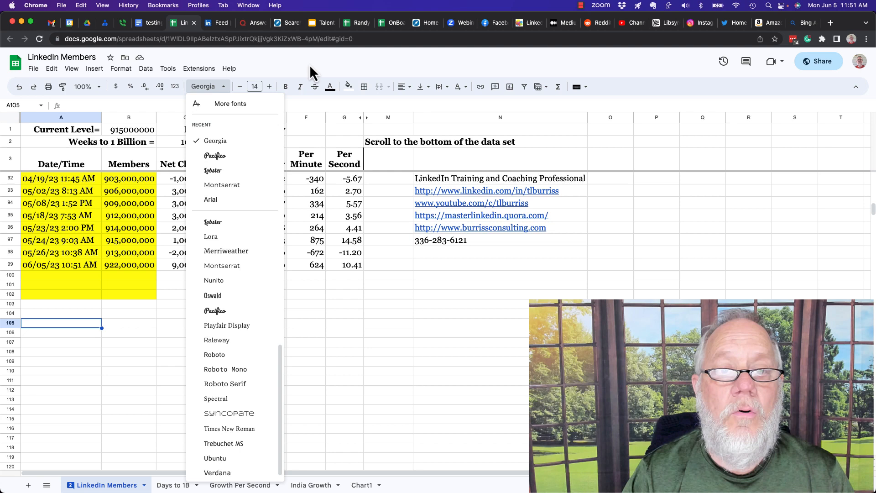
pyautogui.click(147, 23)
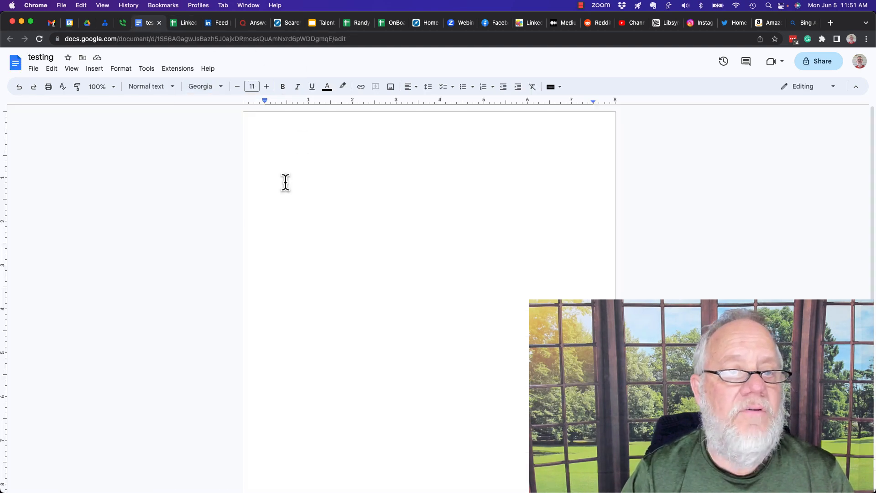
# Type 'test' into the testing document and scroll through the toolbar's font list.
pyautogui.write('te')
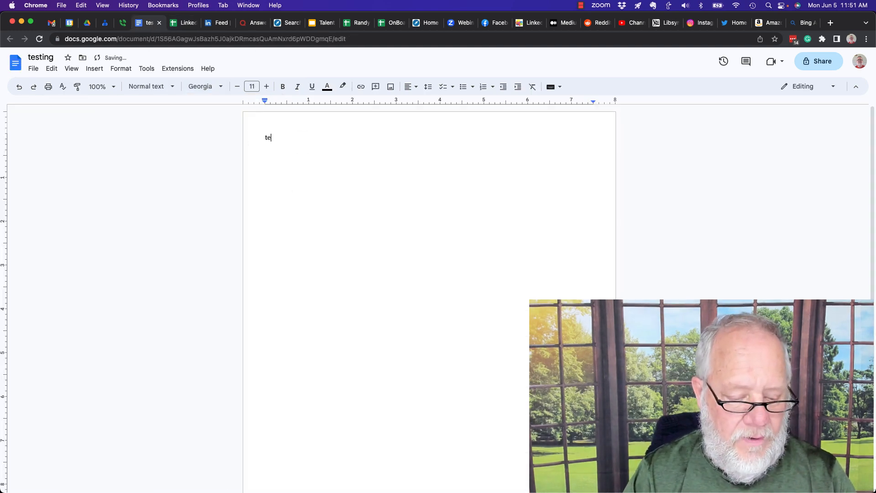
pyautogui.write('st')
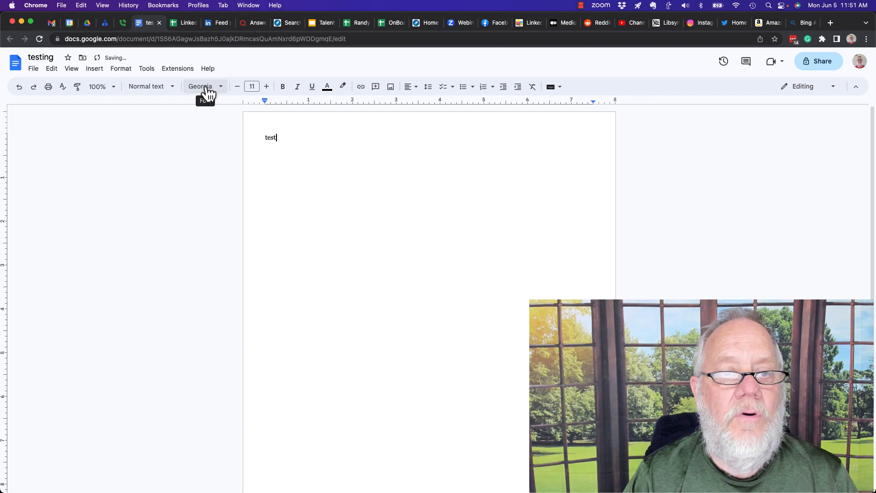
pyautogui.click(202, 86)
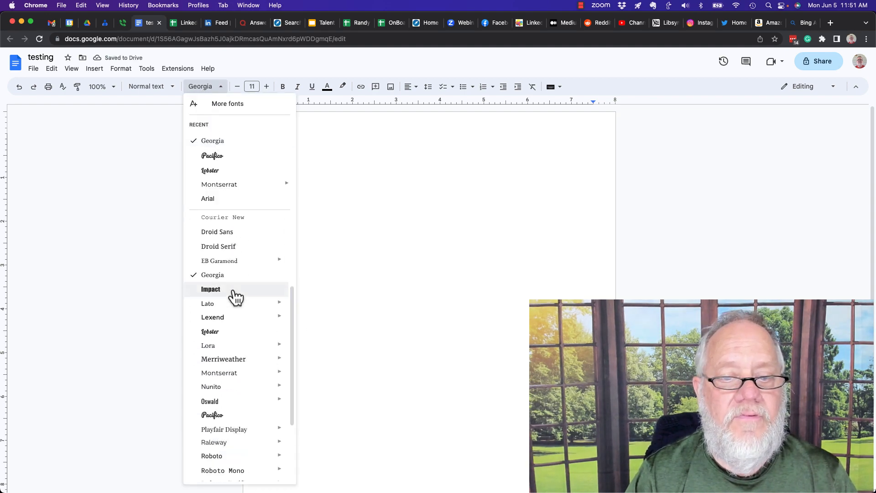
pyautogui.scroll(-3)
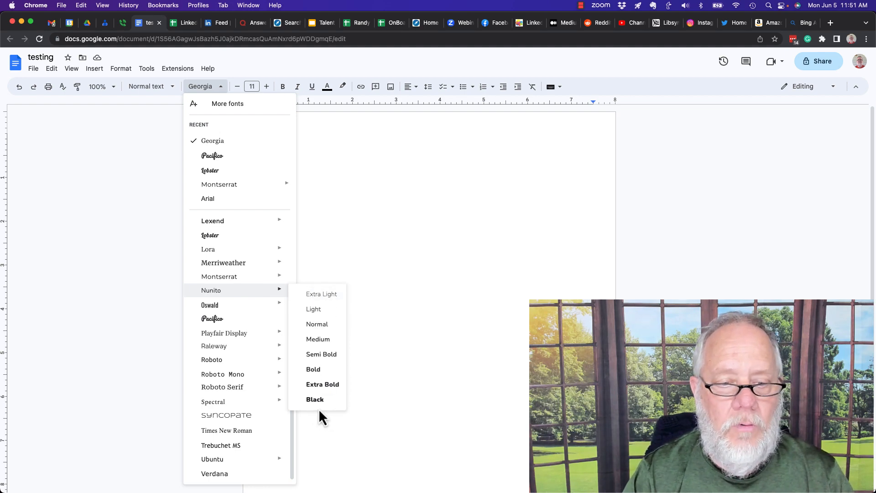
pyautogui.moveTo(210, 304)
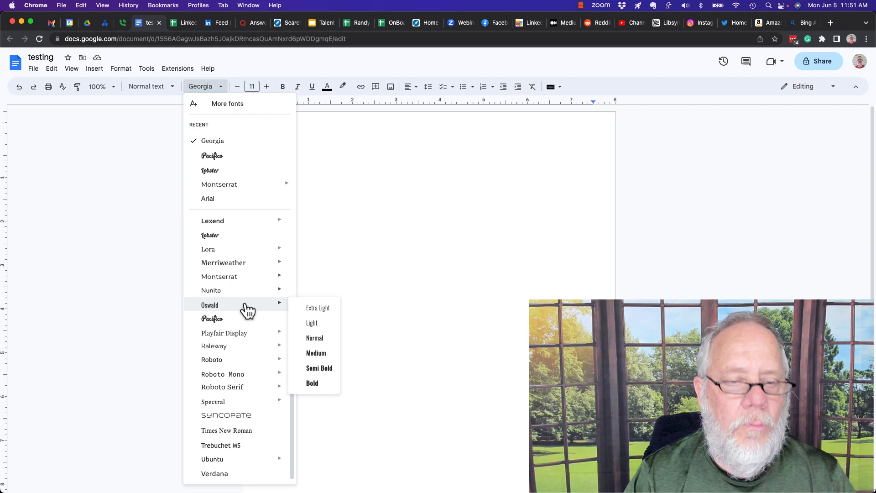
pyautogui.moveTo(219, 276)
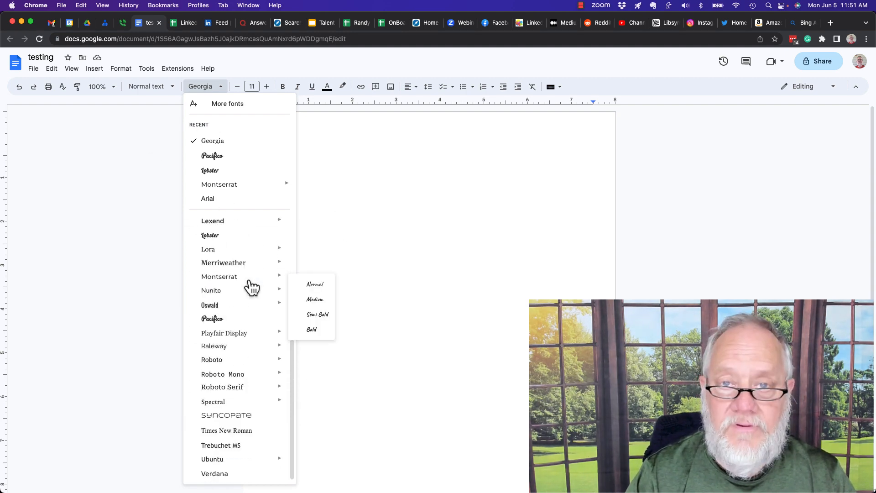
pyautogui.moveTo(380, 241)
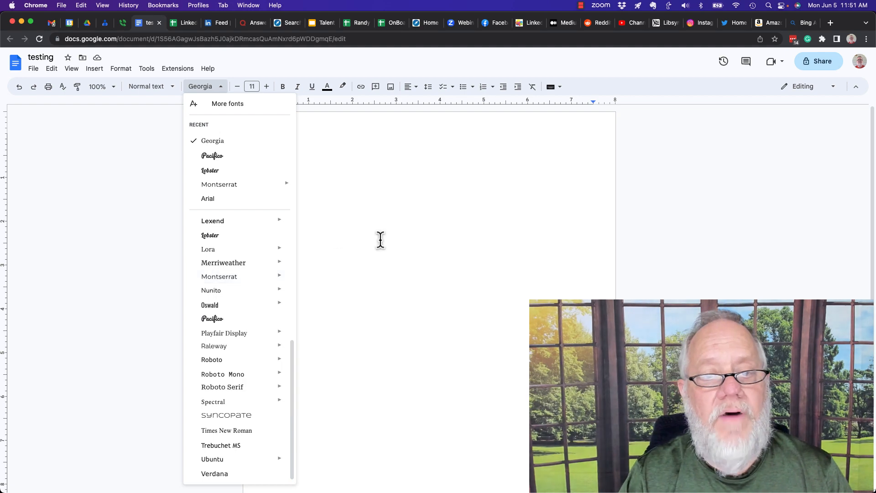
pyautogui.moveTo(227, 104)
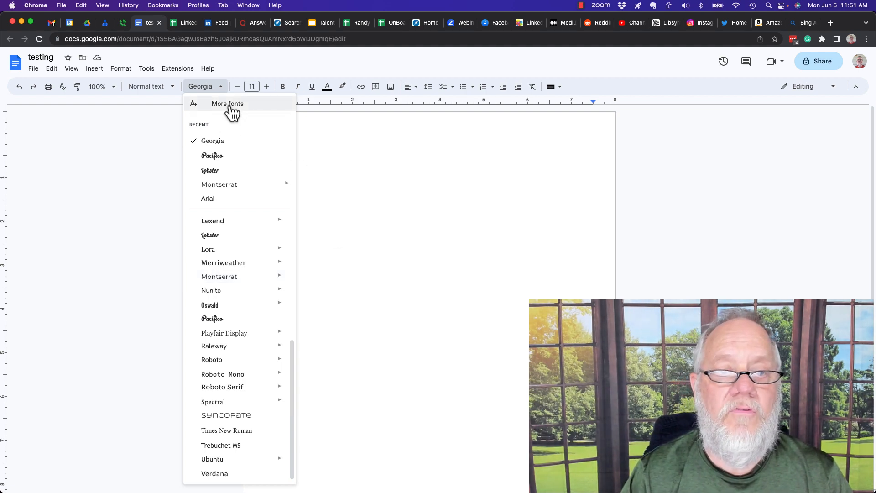
pyautogui.click(228, 104)
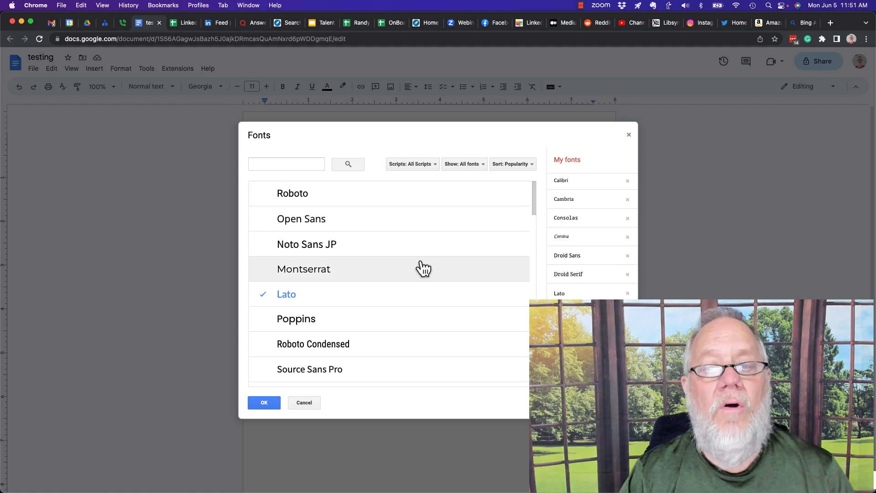
pyautogui.moveTo(335, 170)
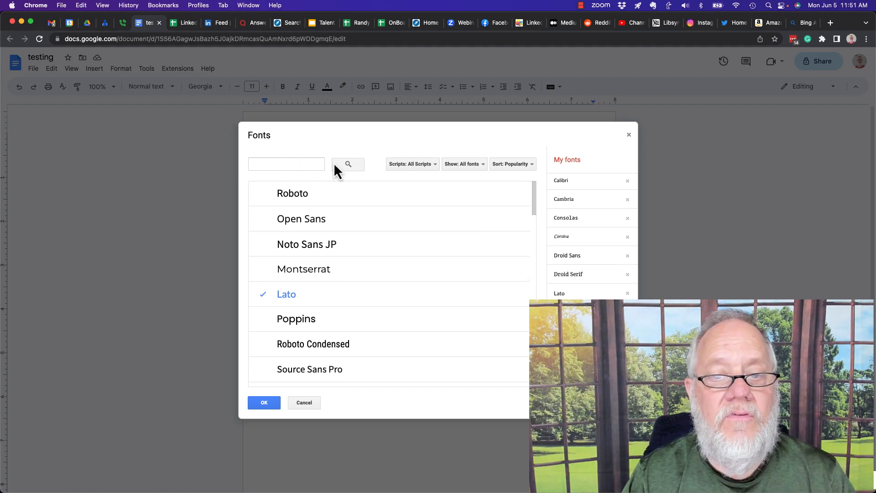
pyautogui.click(412, 164)
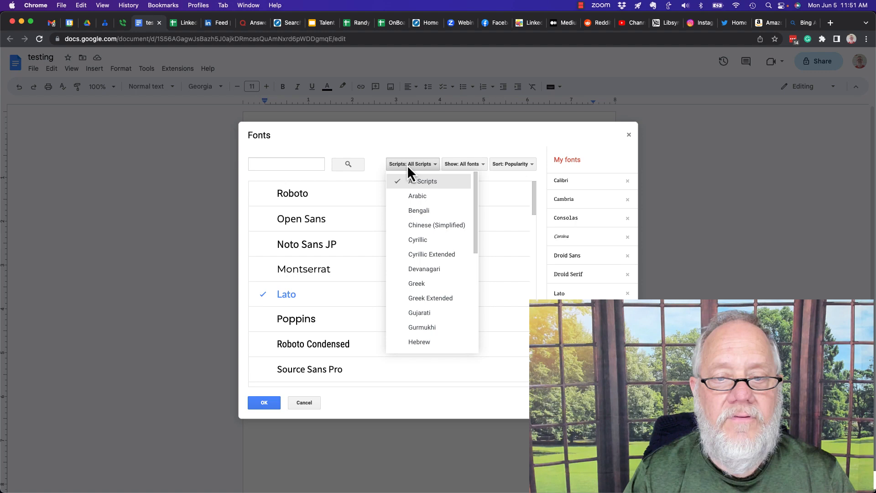
pyautogui.click(464, 164)
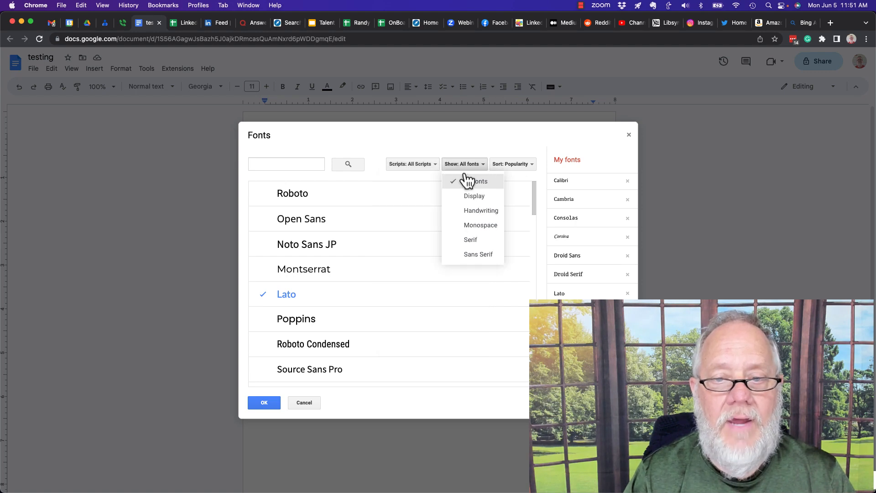
pyautogui.moveTo(473, 246)
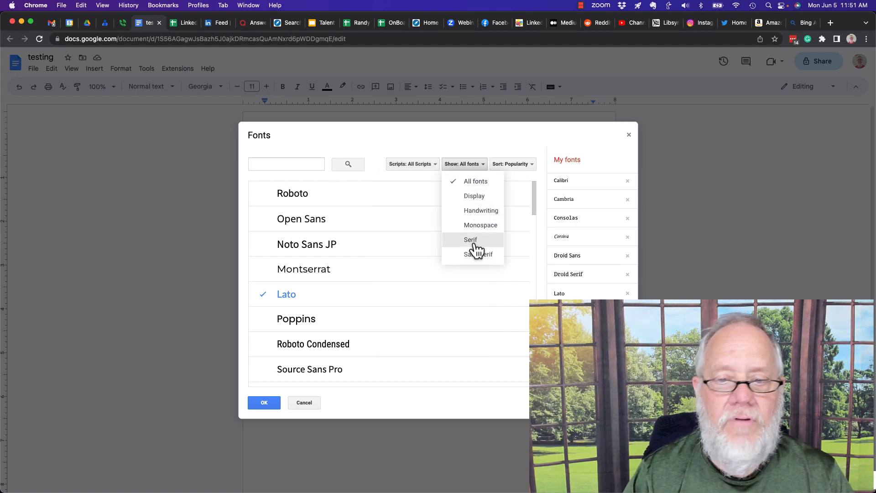
pyautogui.click(511, 164)
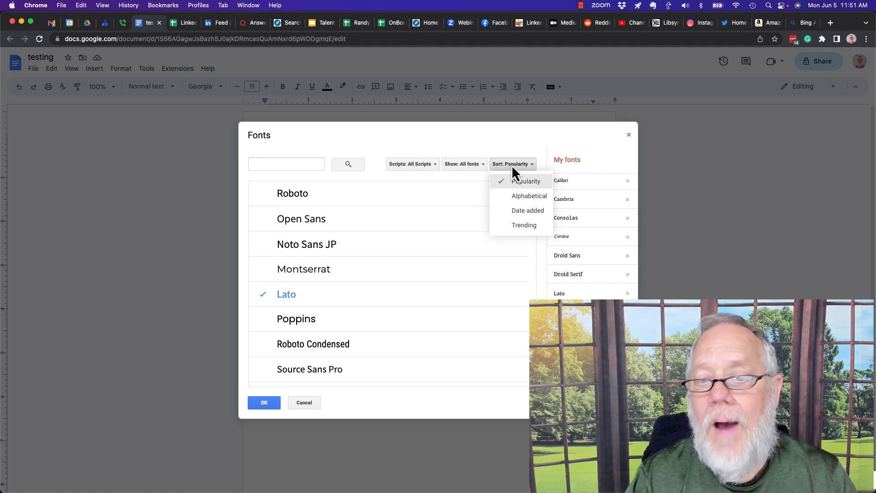
pyautogui.moveTo(528, 211)
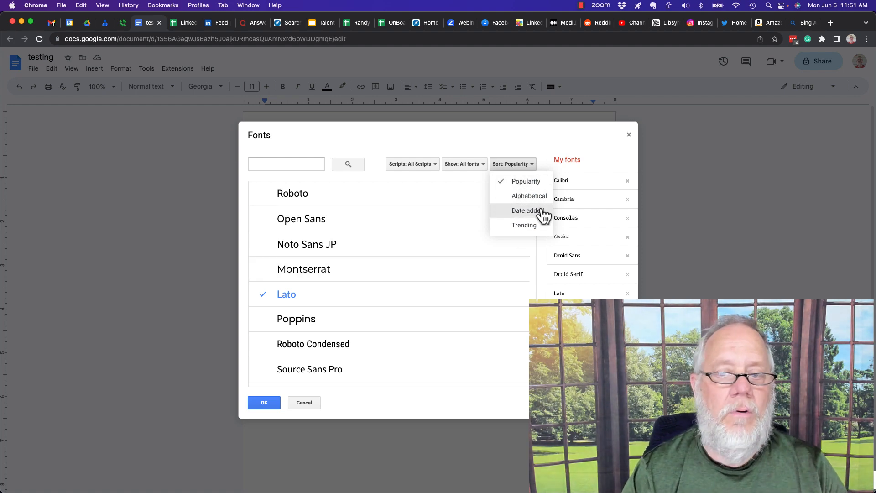
pyautogui.moveTo(452, 292)
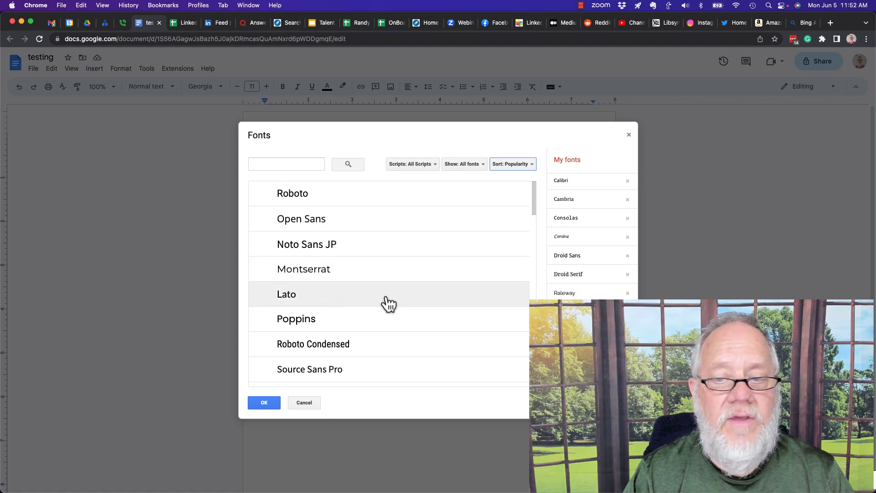
# Scroll deep into the Fonts dialog catalogue and open the Show: All fonts category list.
pyautogui.scroll(-3)
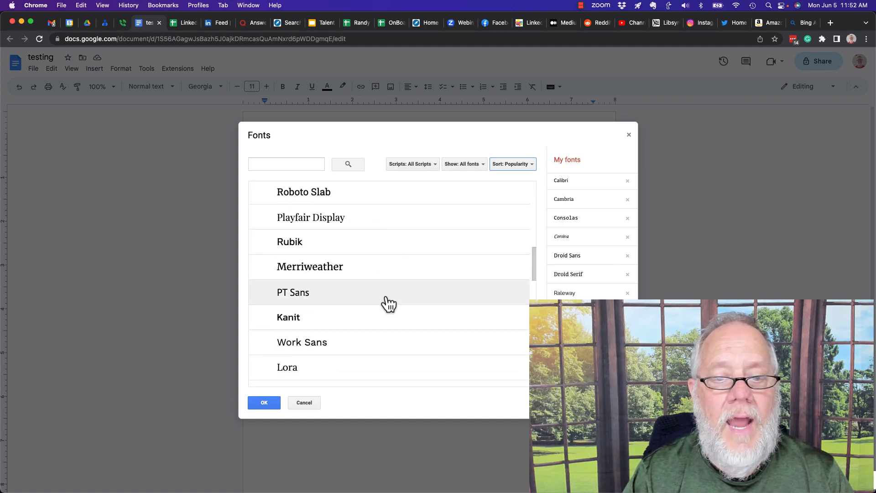
pyautogui.scroll(-3)
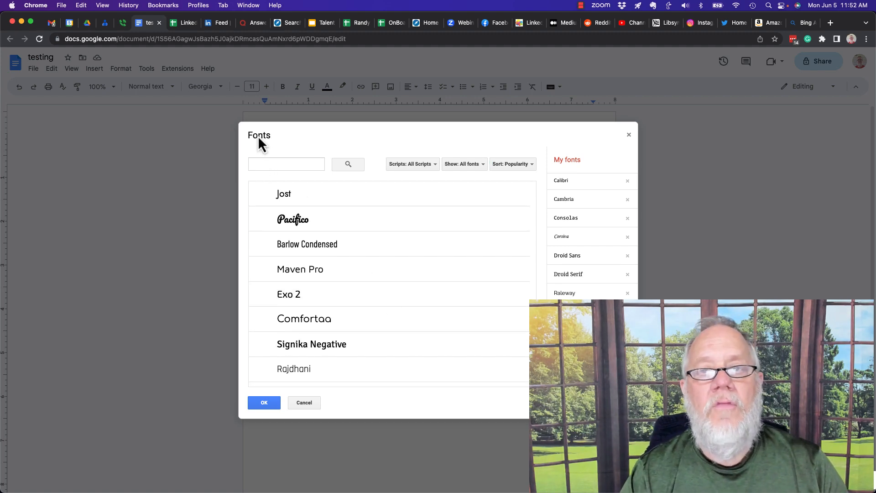
pyautogui.scroll(-3)
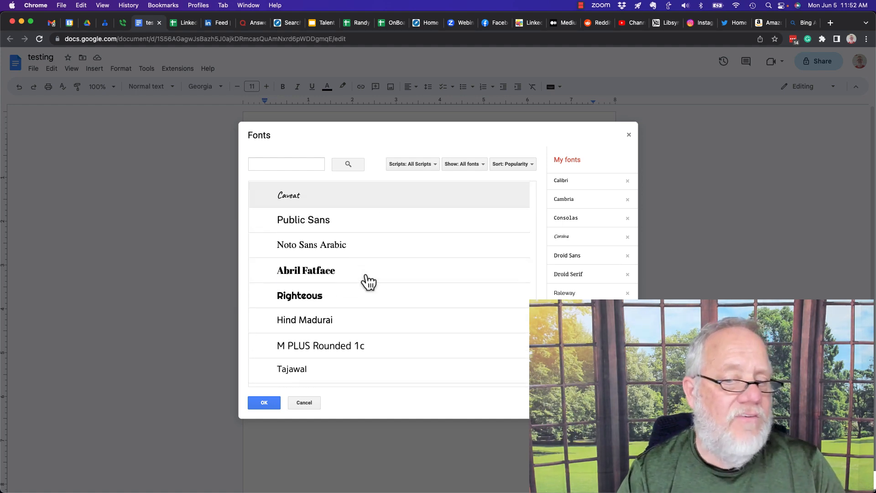
pyautogui.scroll(-3)
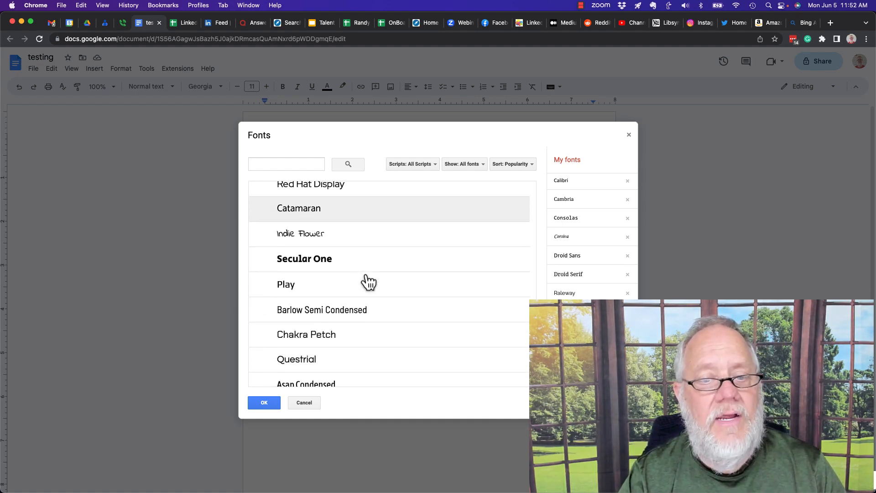
pyautogui.scroll(-3)
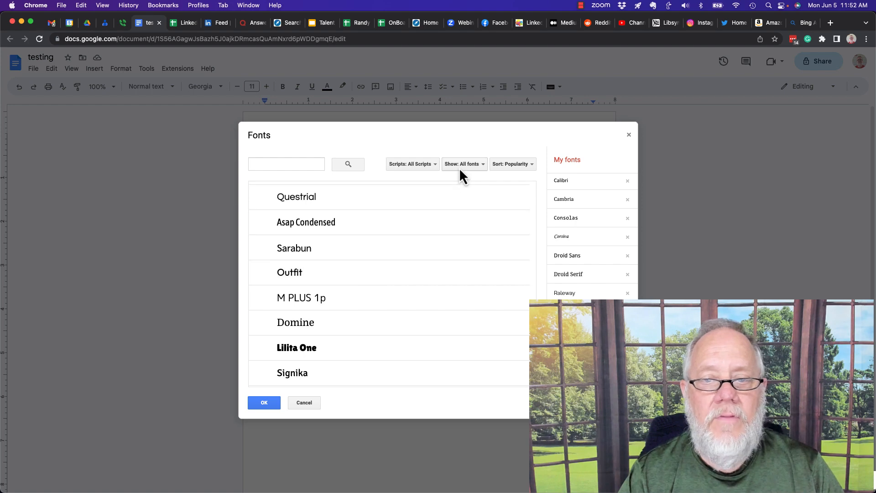
pyautogui.click(463, 164)
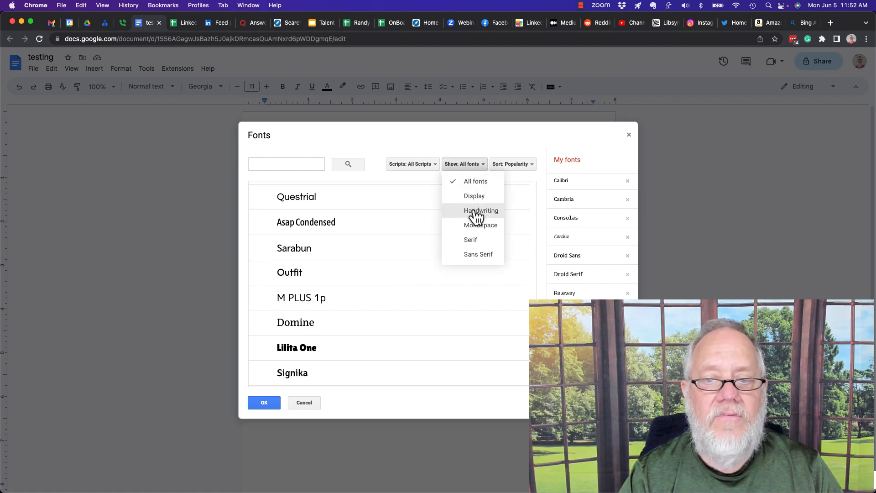
# Filter the Fonts dialog to Handwriting and scroll through results like Dancing Script and Pacifico.
pyautogui.click(481, 210)
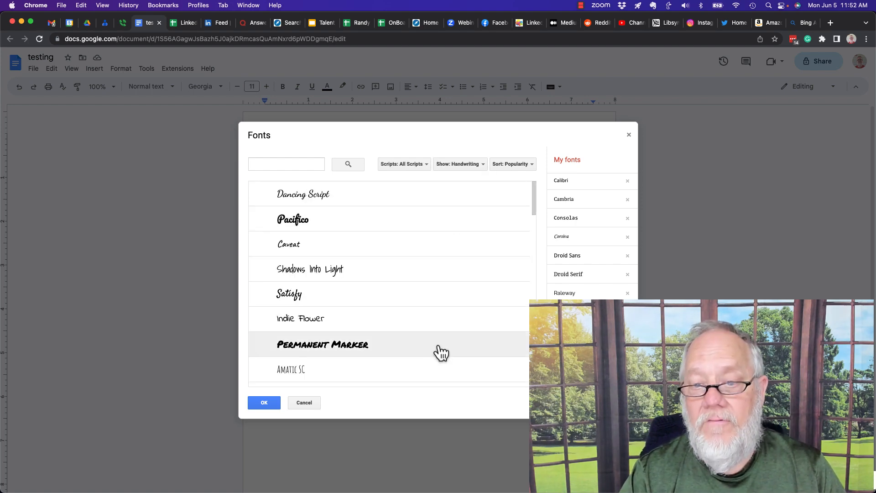
pyautogui.scroll(-3)
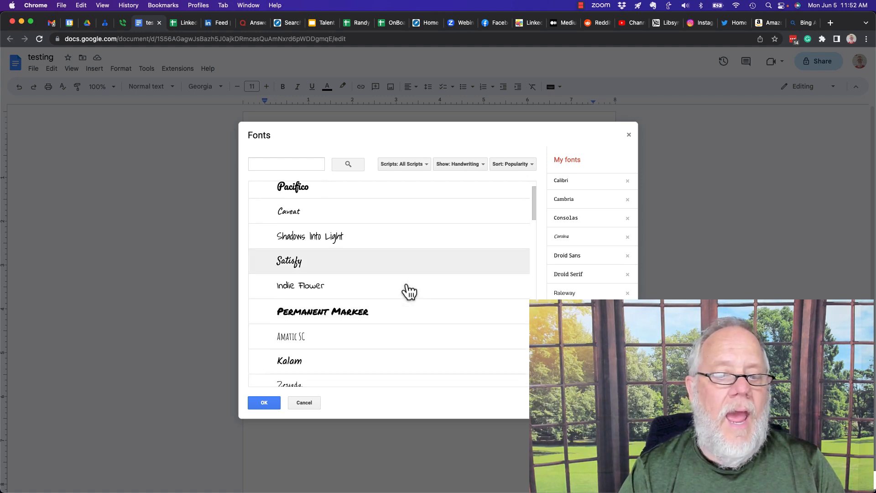
pyautogui.scroll(-3)
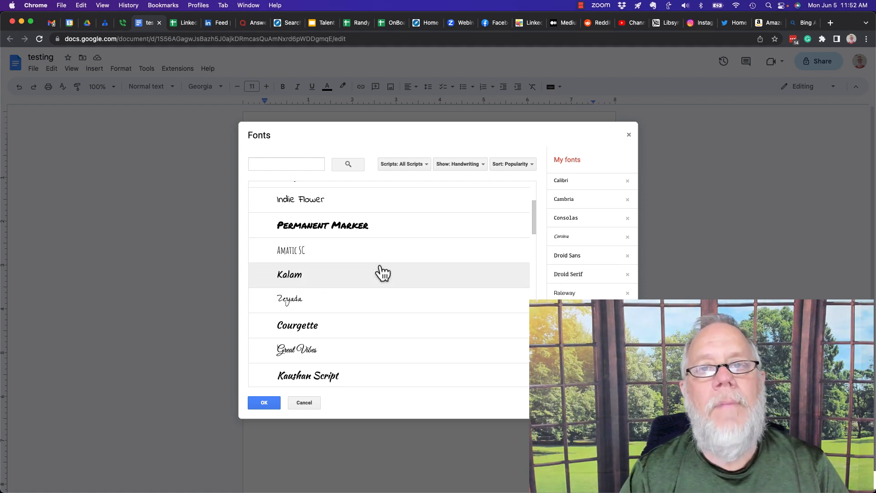
pyautogui.scroll(-3)
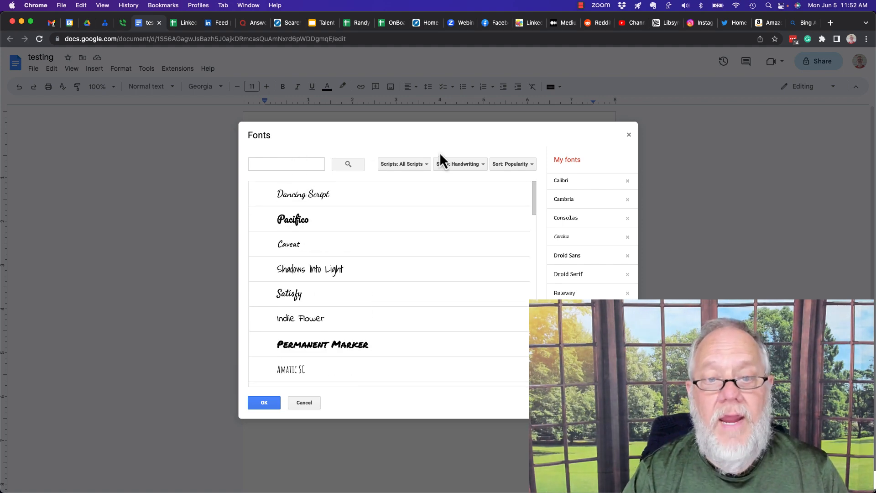
pyautogui.moveTo(265, 147)
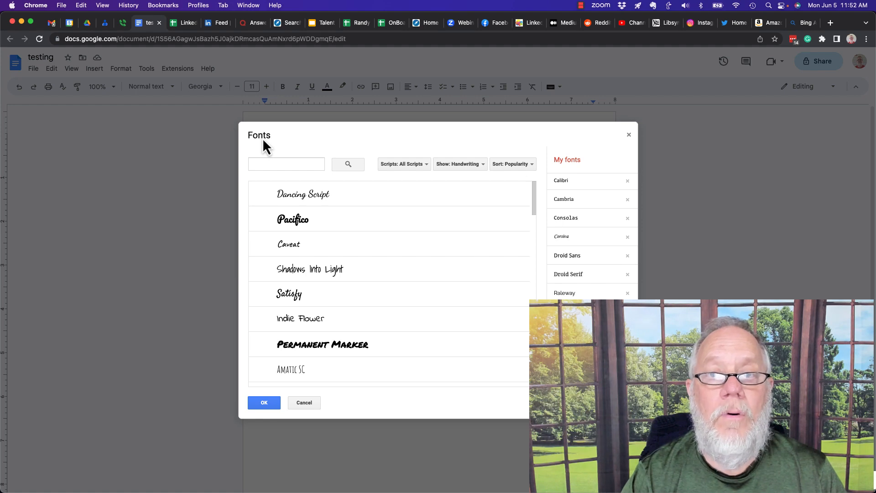